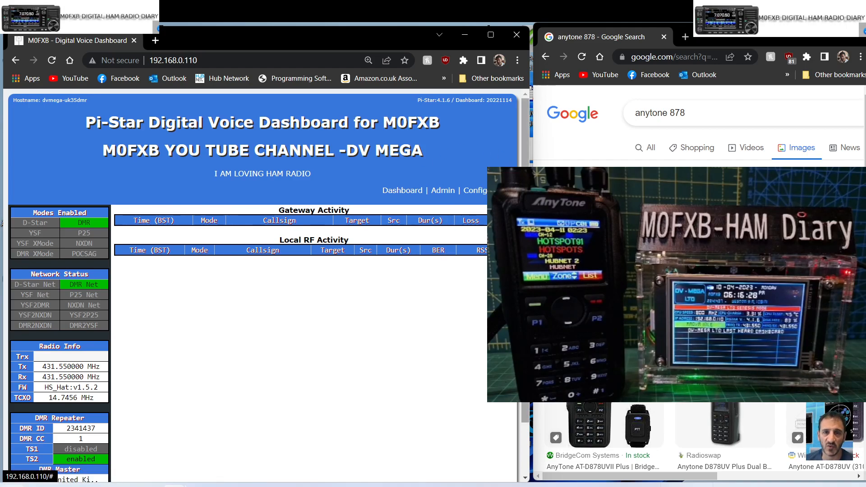
Go from the dashboard into Admin configuration and on to the Expert Editors page.
left_click(52, 60)
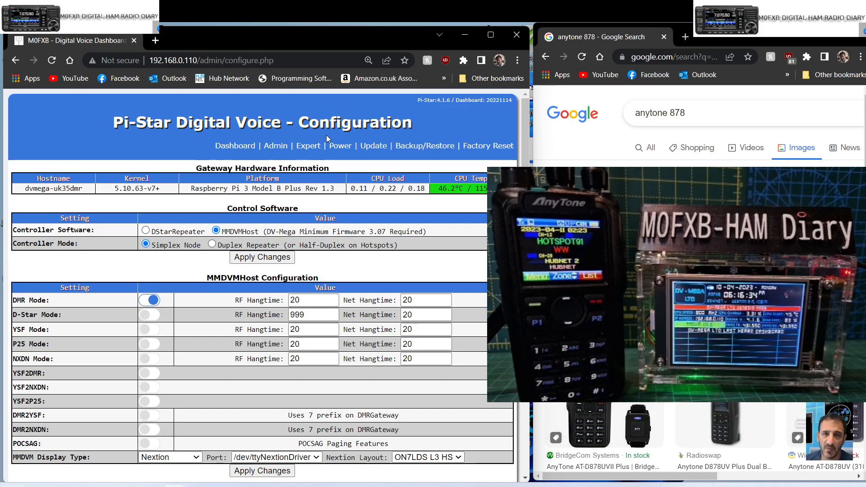
left_click(308, 145)
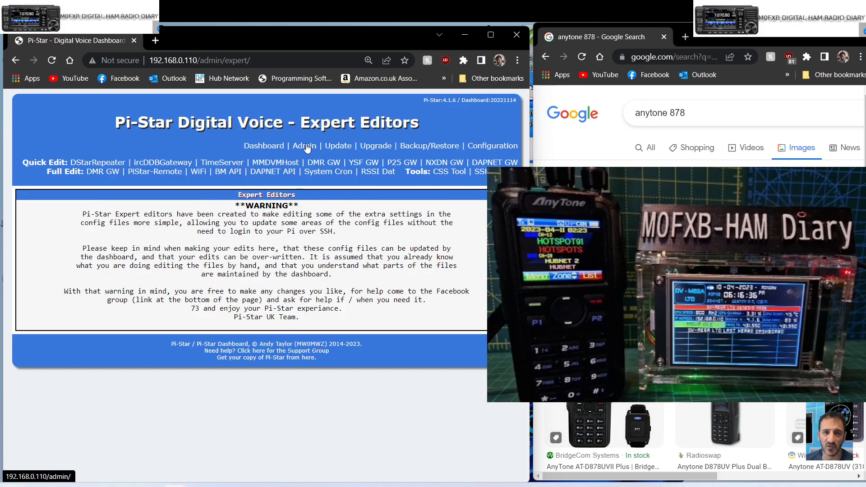
mouse_move(156, 177)
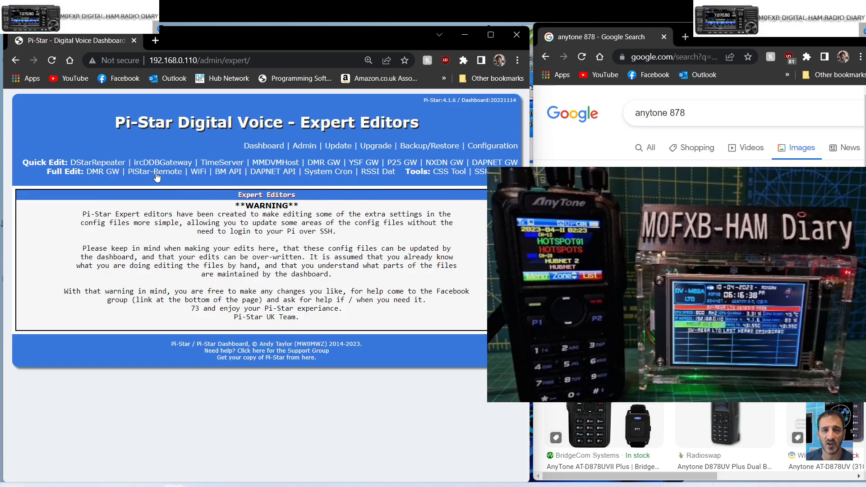
Edit PiStar-Remote so the YSF shutdown and hostfiles lines are uncommented, then return to Configuration.
left_click(154, 171)
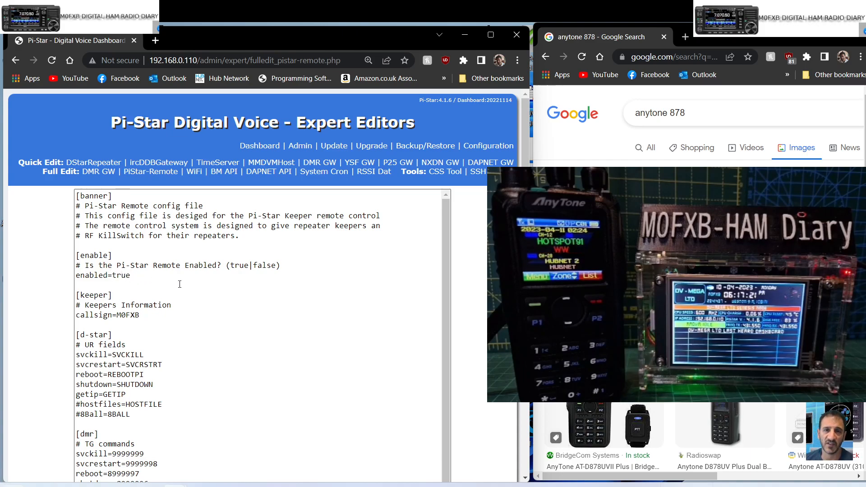
scroll("down", 3)
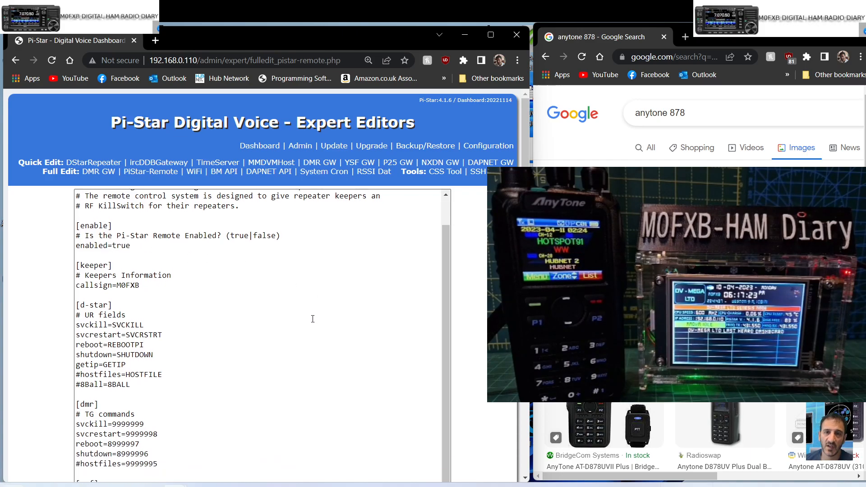
scroll("down", 3)
type("8")
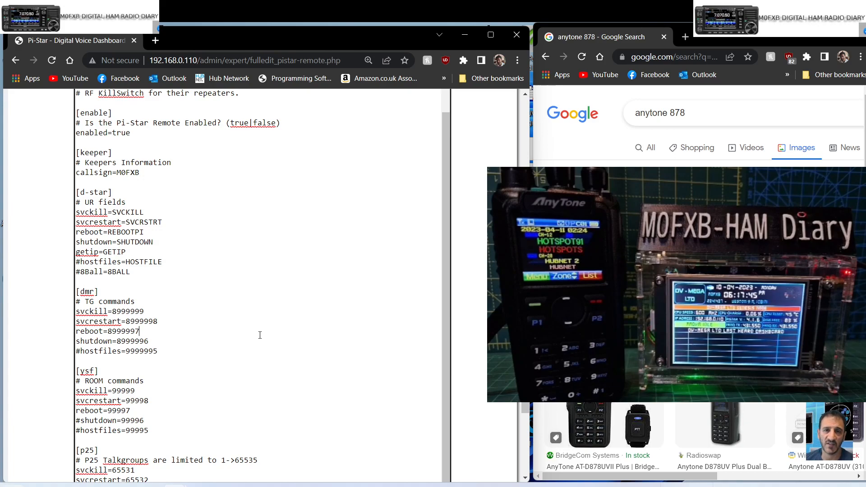
scroll("down", 3)
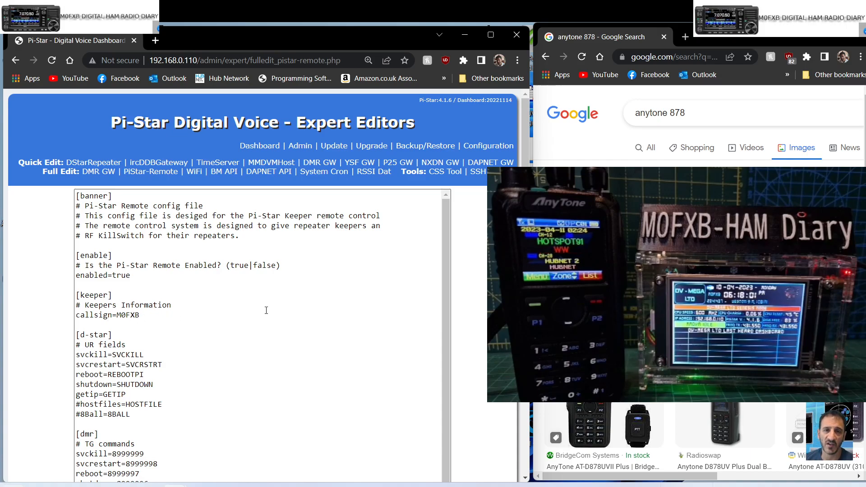
scroll("down", 3)
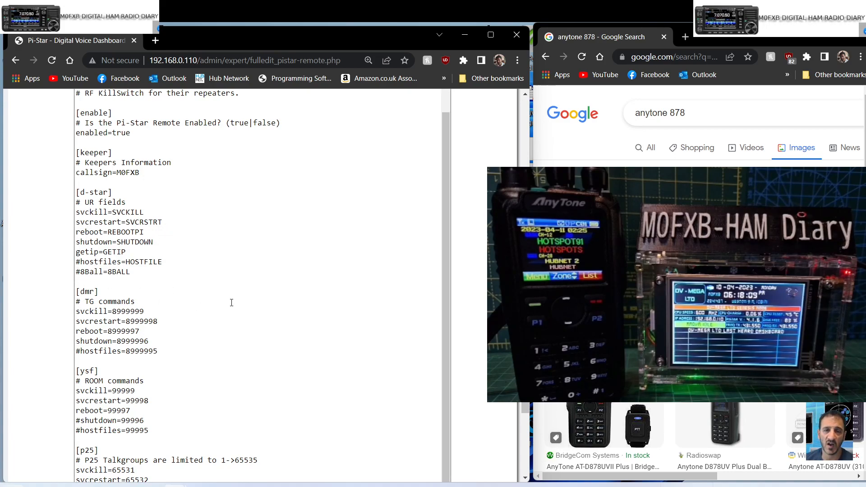
scroll("down", 3)
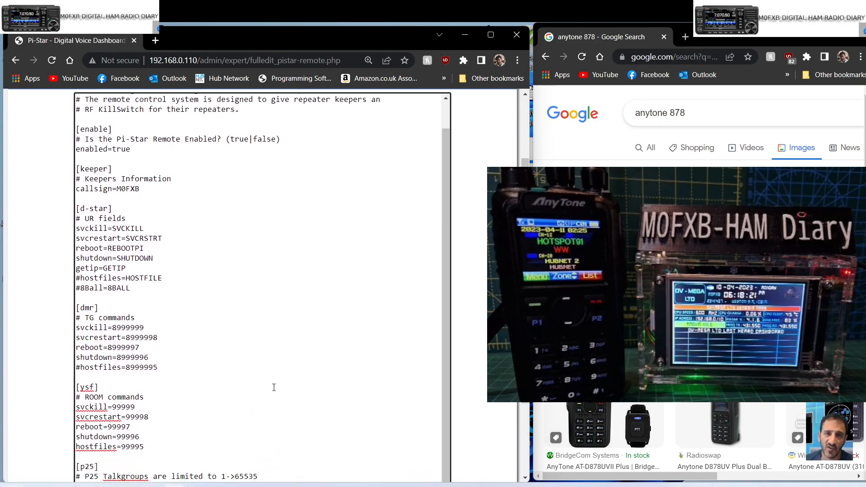
scroll("down", 3)
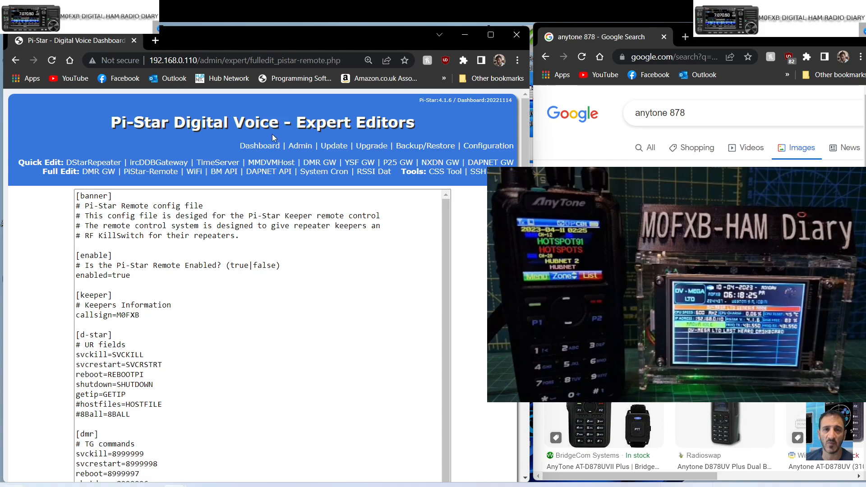
left_click(260, 146)
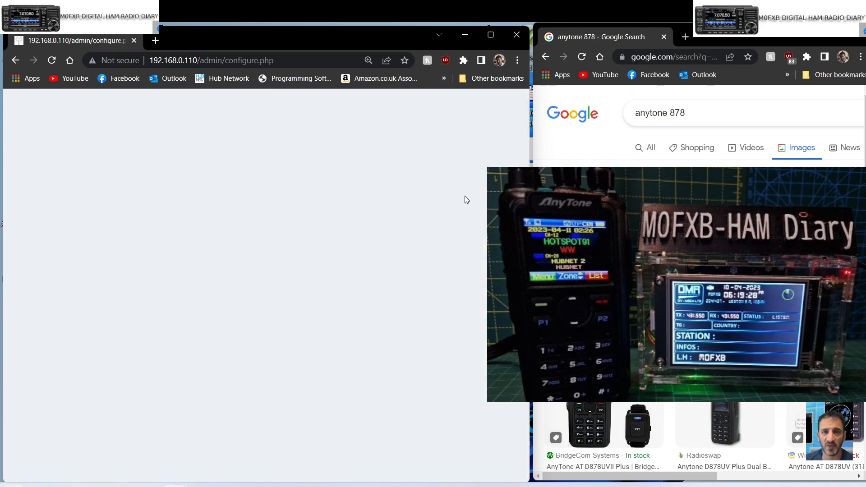
mouse_move(234, 146)
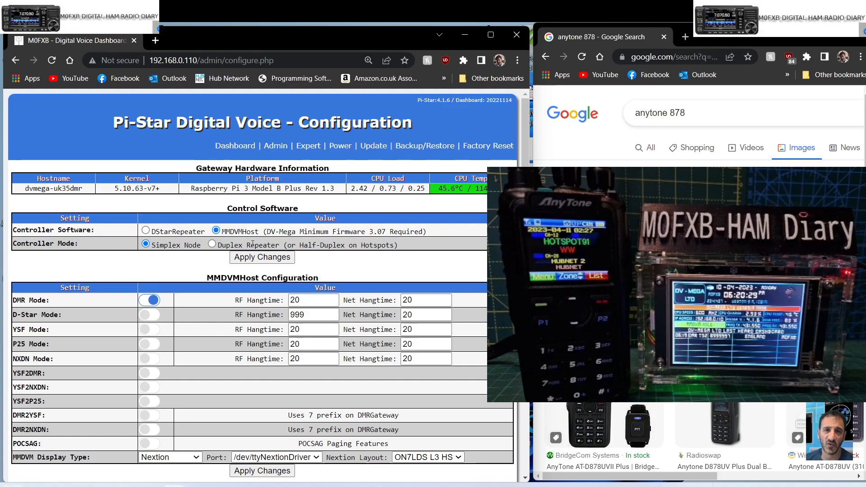
mouse_move(387, 153)
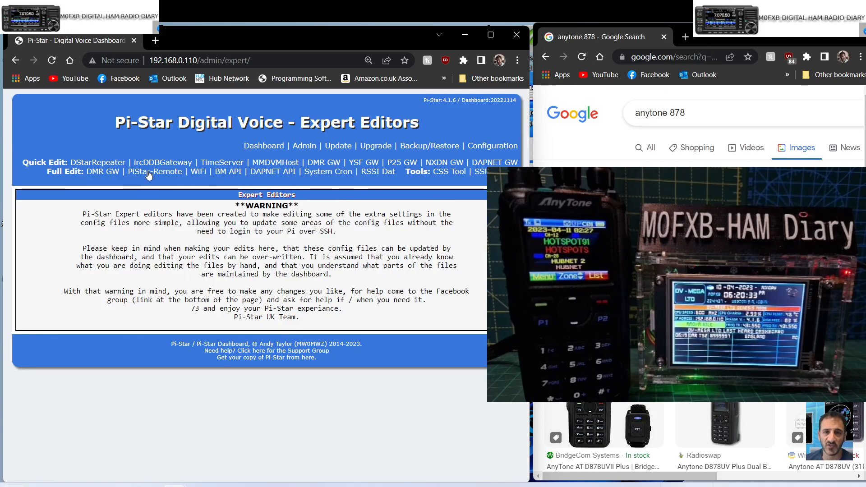
Review the PiStar-Remote file again to confirm the uncommented YSF commands were kept.
left_click(150, 171)
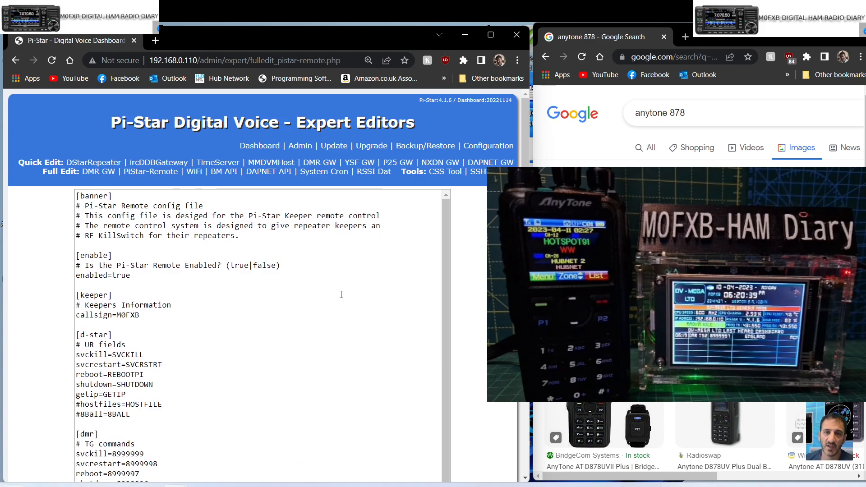
scroll("down", 3)
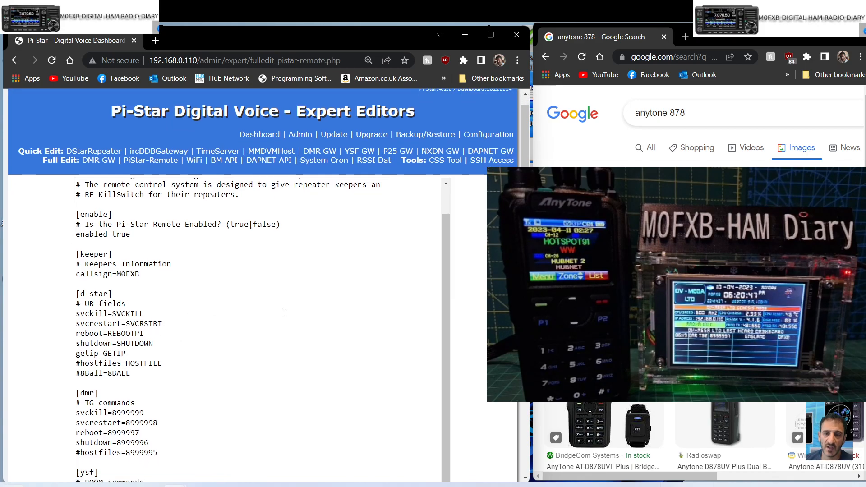
scroll("down", 3)
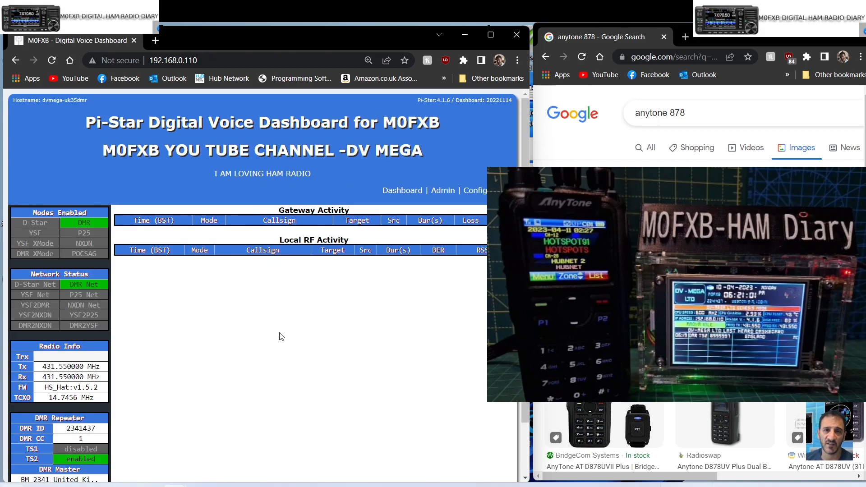
mouse_move(445, 261)
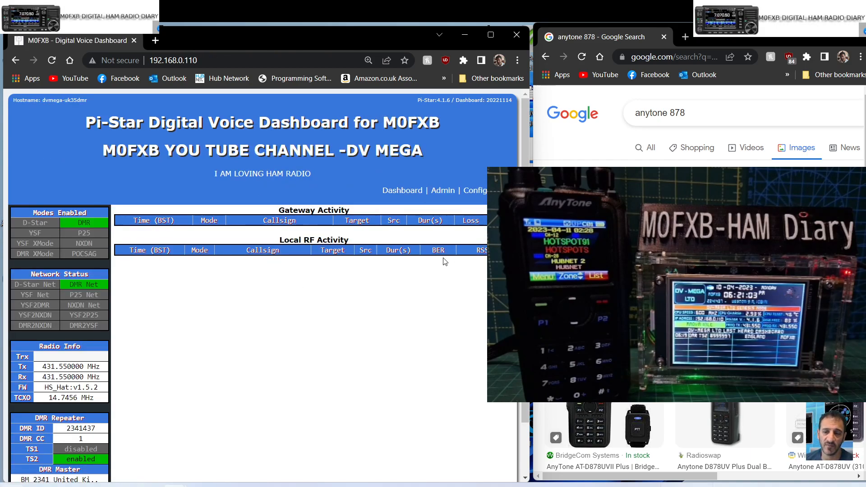